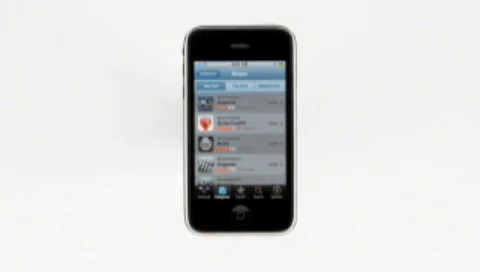
Open an app's detail page from the App Store list, showing its buy button
left_click(240, 104)
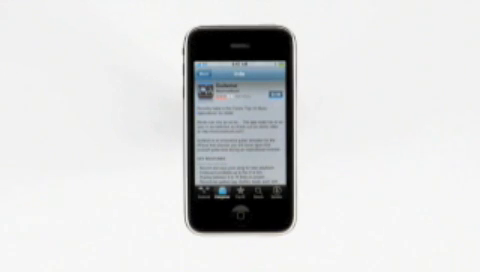